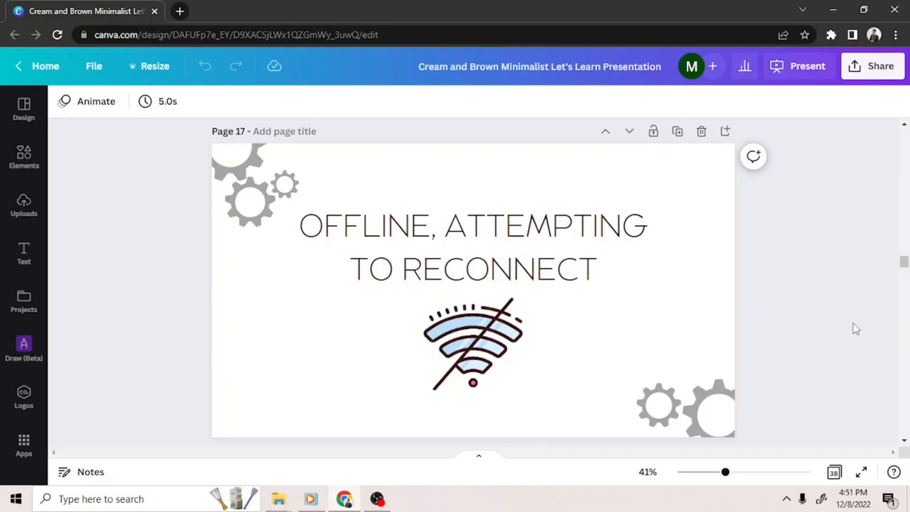
mouse_move(812, 299)
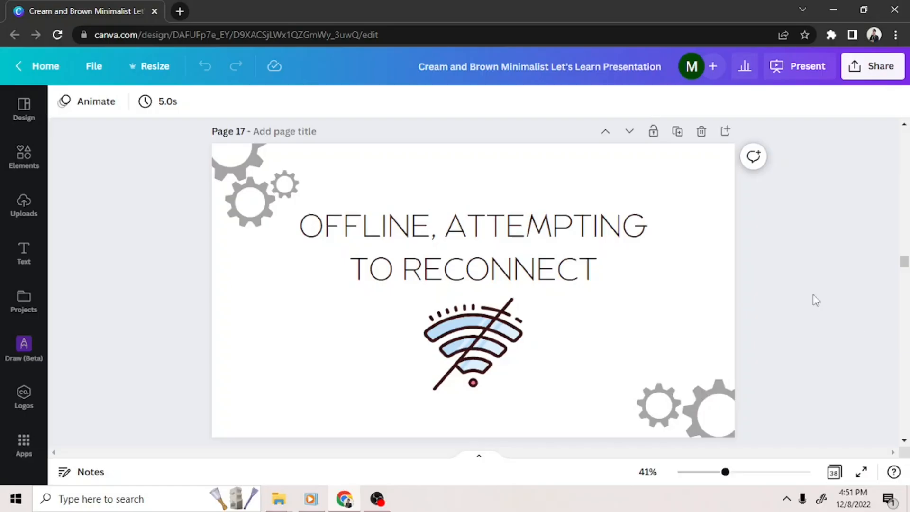
mouse_move(274, 67)
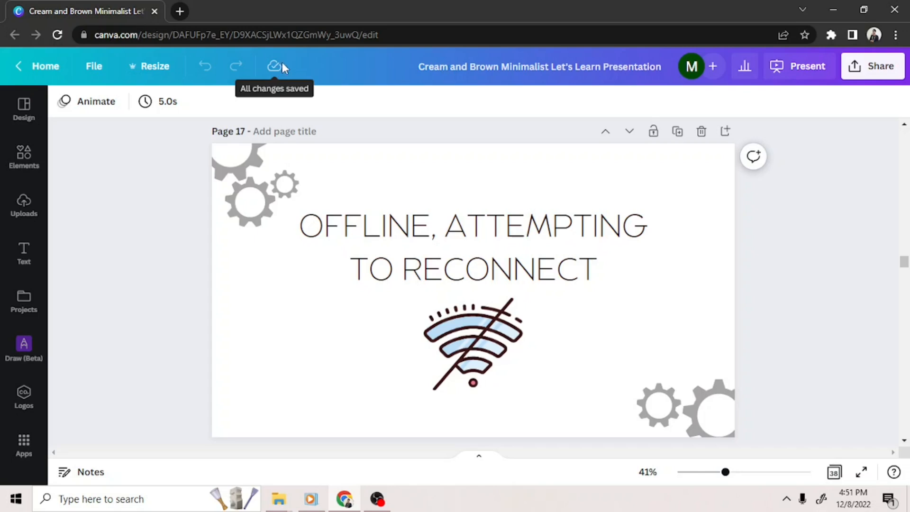
mouse_move(273, 66)
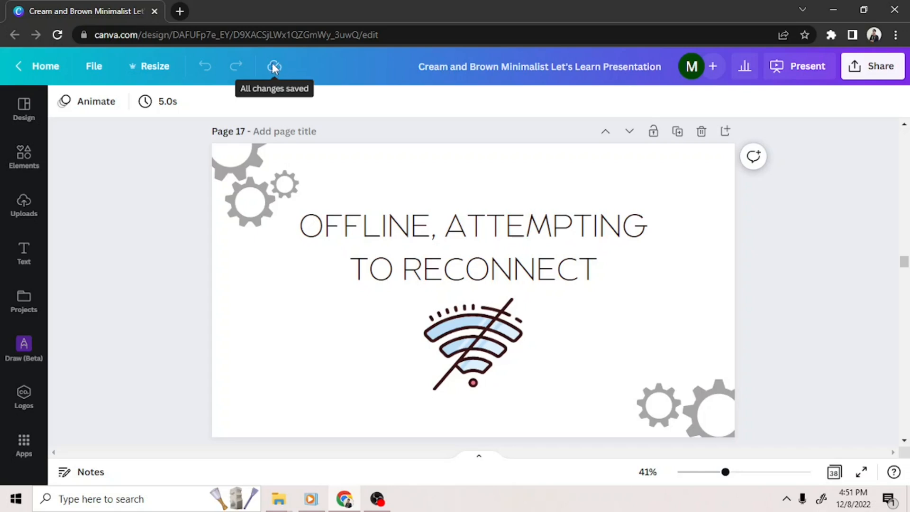